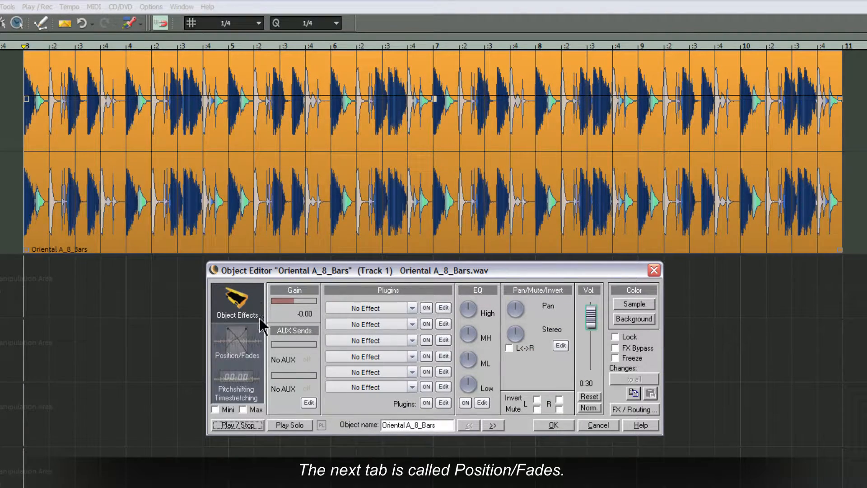
Show the Position/Fades tab and nudge Object Start one step later to 003:02:000.
{"action": "left_click", "coordinate": [237, 342]}
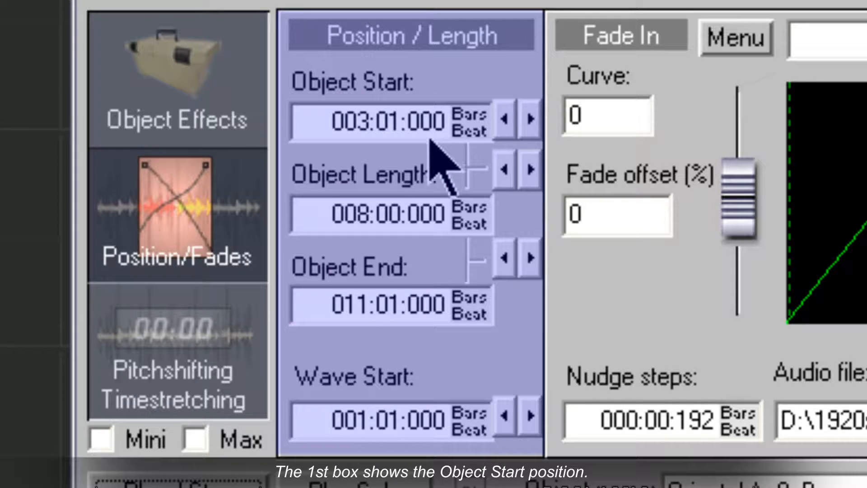
{"action": "left_click", "coordinate": [381, 120]}
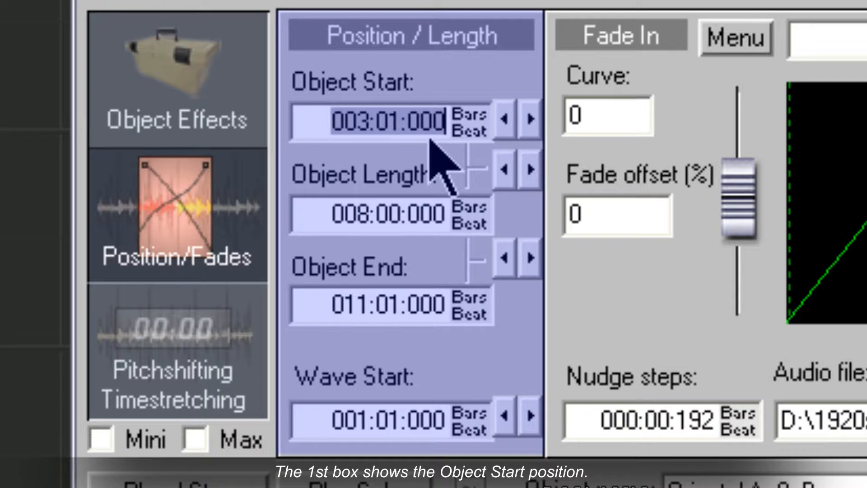
{"action": "left_click", "coordinate": [387, 216]}
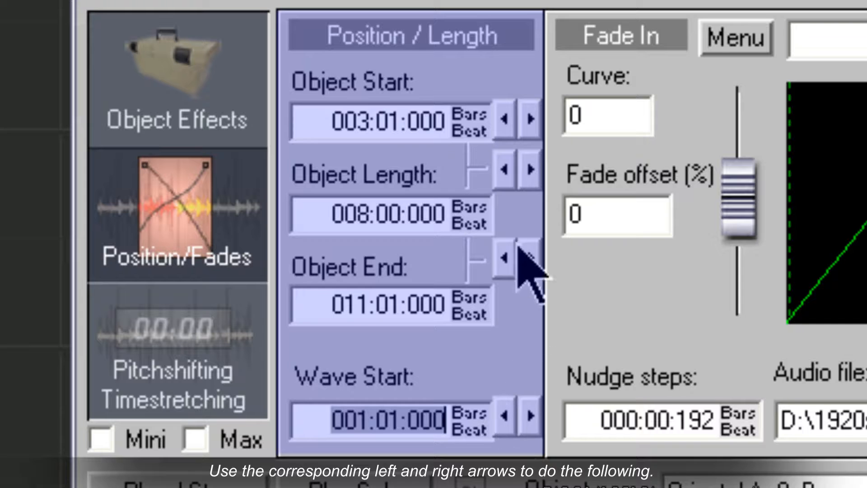
{"action": "mouse_move", "coordinate": [525, 128]}
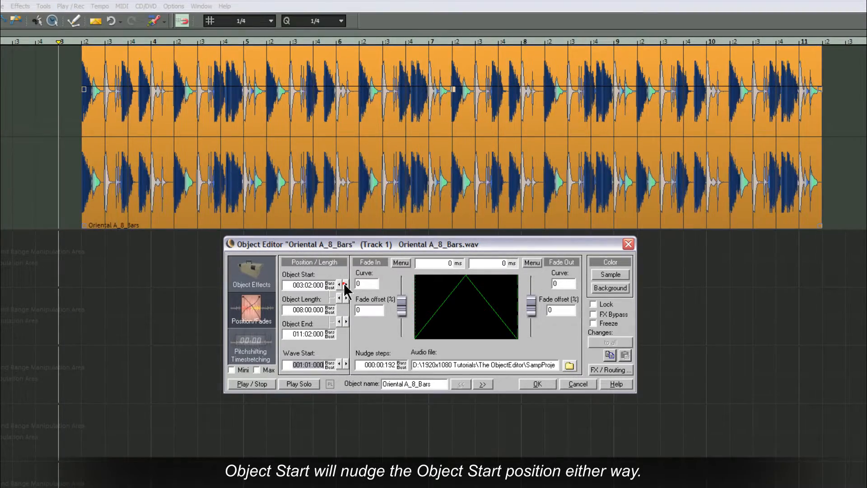
Nudge the object start back to bar 3 (003:01:000).
{"action": "left_click", "coordinate": [345, 288]}
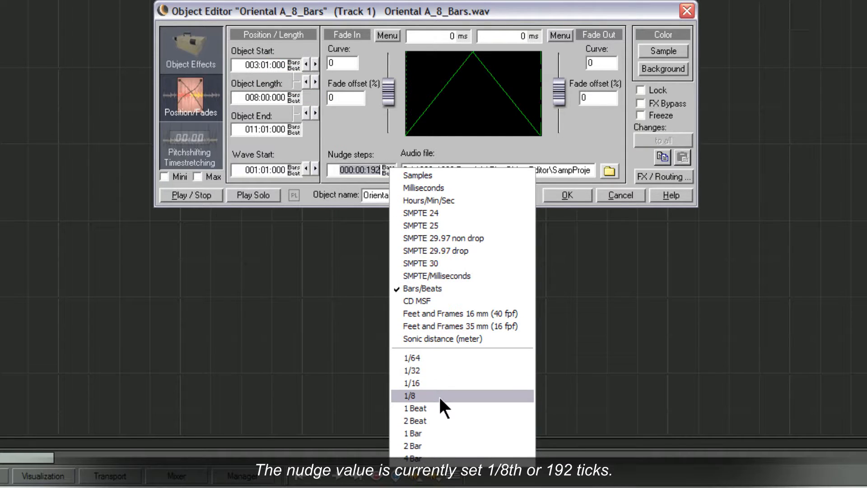
Choose 1/8 as the nudge step and enter 192 ticks.
{"action": "left_click", "coordinate": [408, 395]}
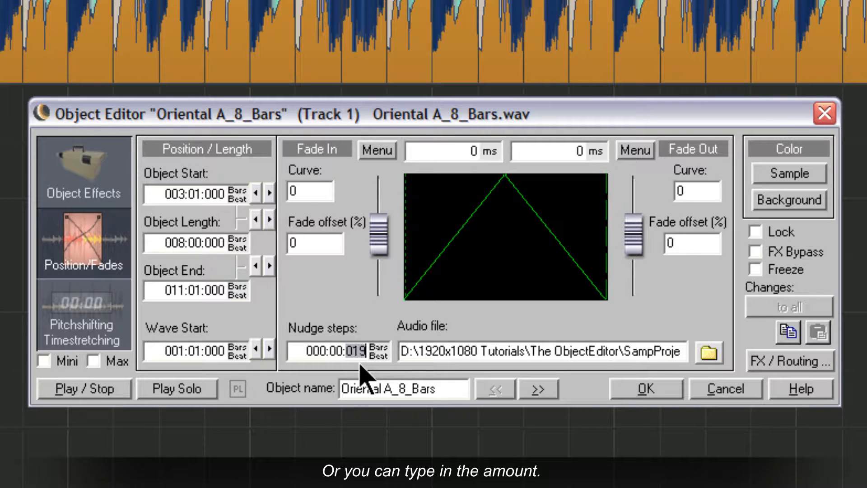
{"action": "type", "text": "192"}
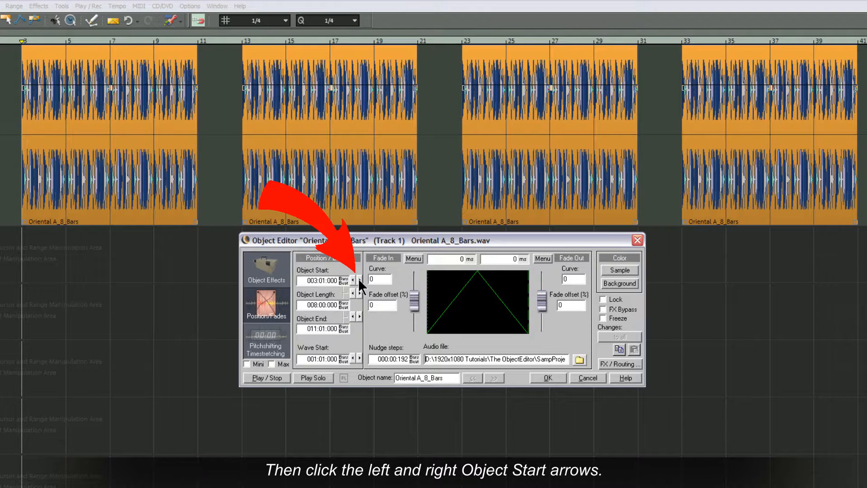
{"action": "left_click", "coordinate": [357, 281]}
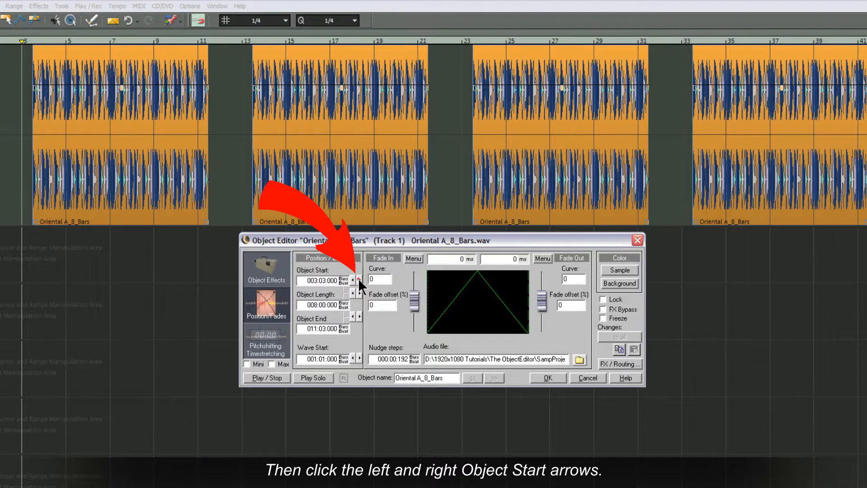
{"action": "left_click", "coordinate": [352, 282]}
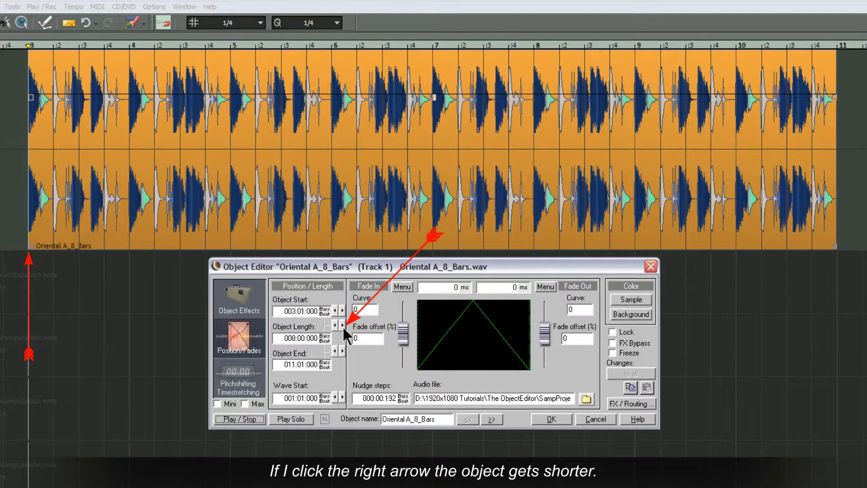
{"action": "left_click", "coordinate": [342, 325]}
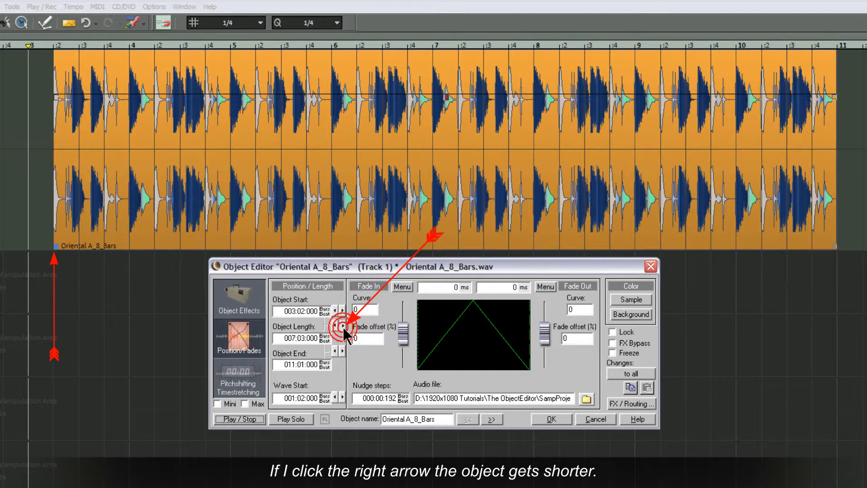
{"action": "left_click", "coordinate": [331, 324]}
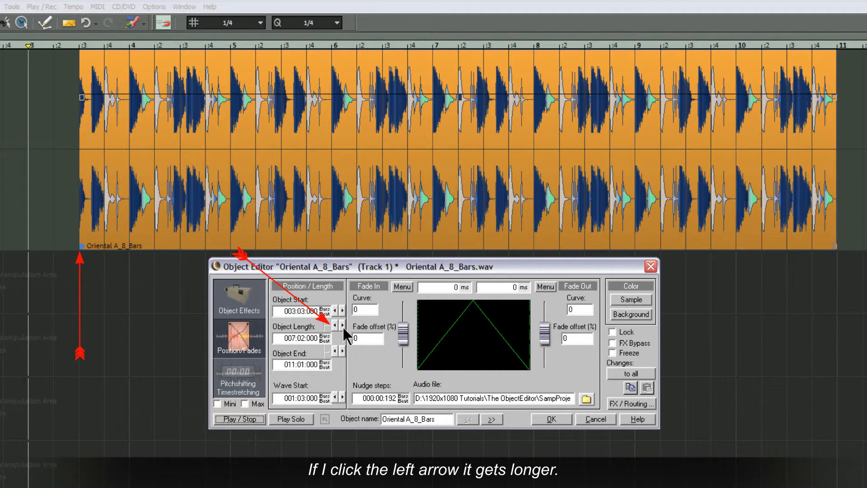
{"action": "left_click", "coordinate": [334, 326]}
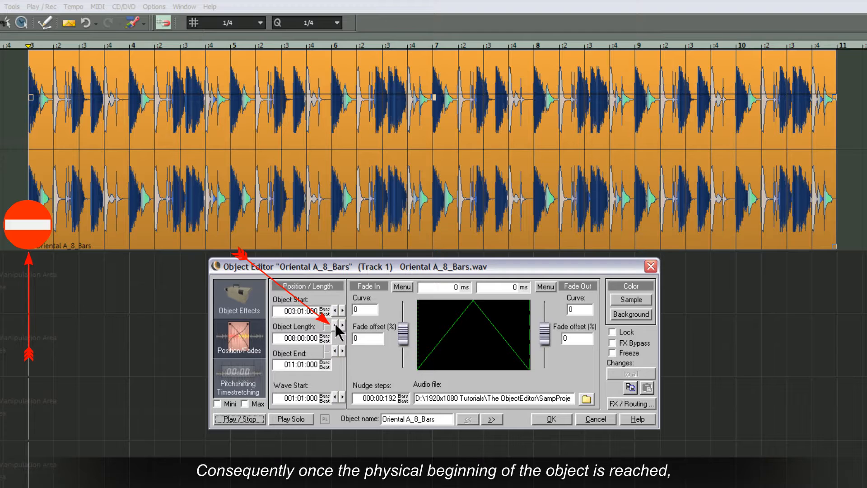
{"action": "left_click", "coordinate": [336, 325]}
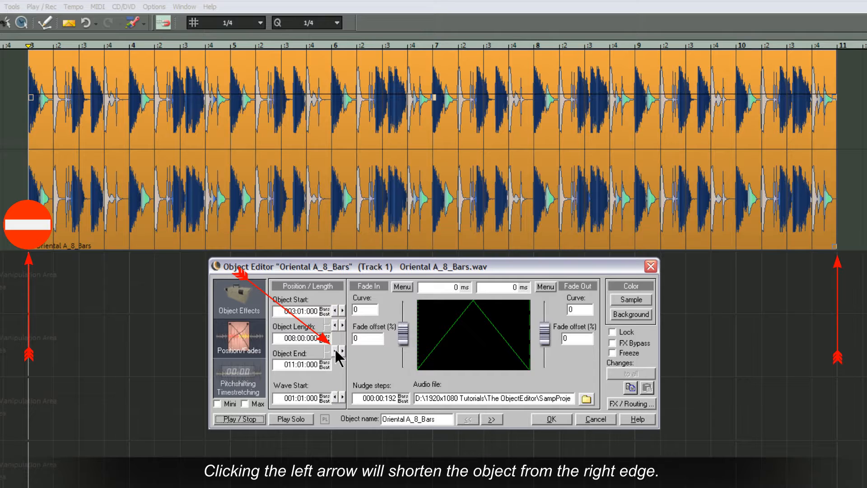
{"action": "left_click", "coordinate": [333, 352]}
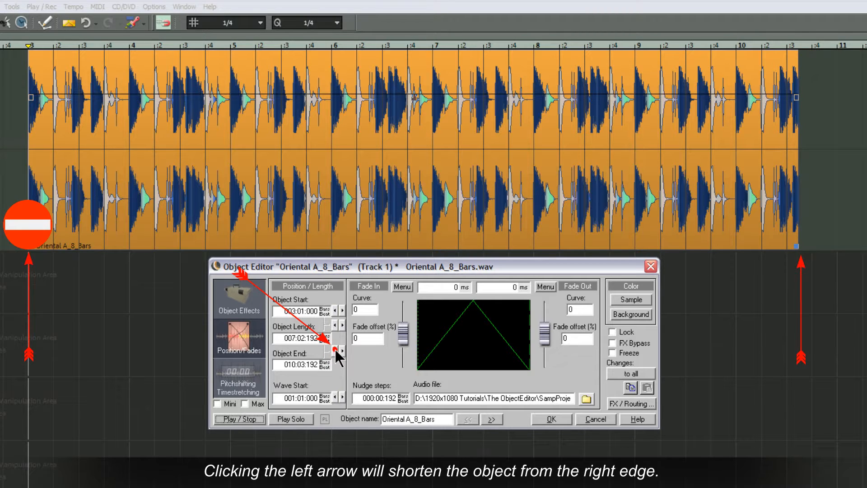
{"action": "left_click", "coordinate": [341, 351]}
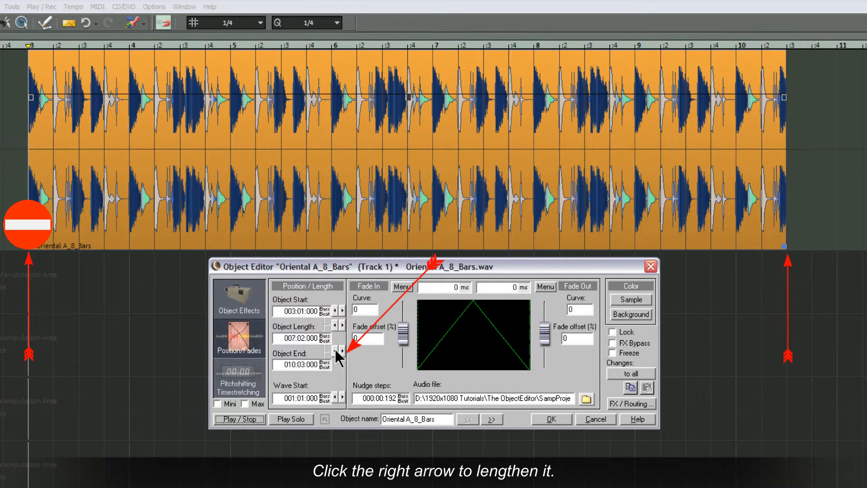
{"action": "left_click", "coordinate": [341, 352]}
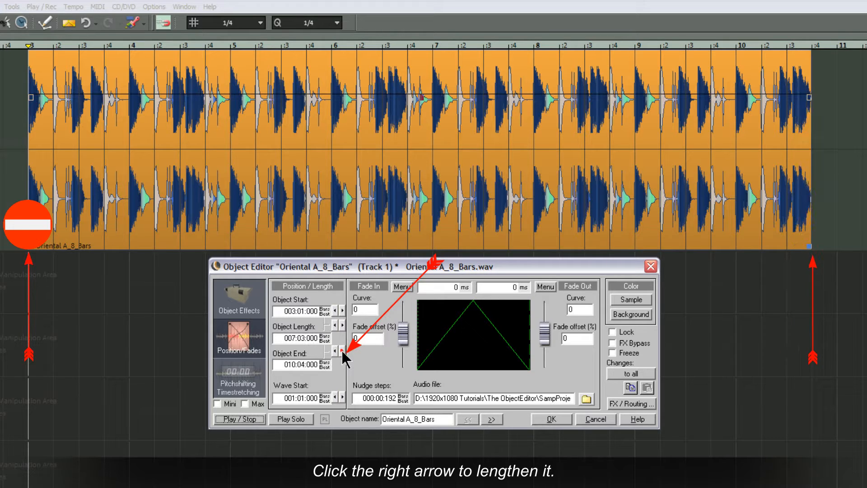
{"action": "left_click", "coordinate": [339, 352]}
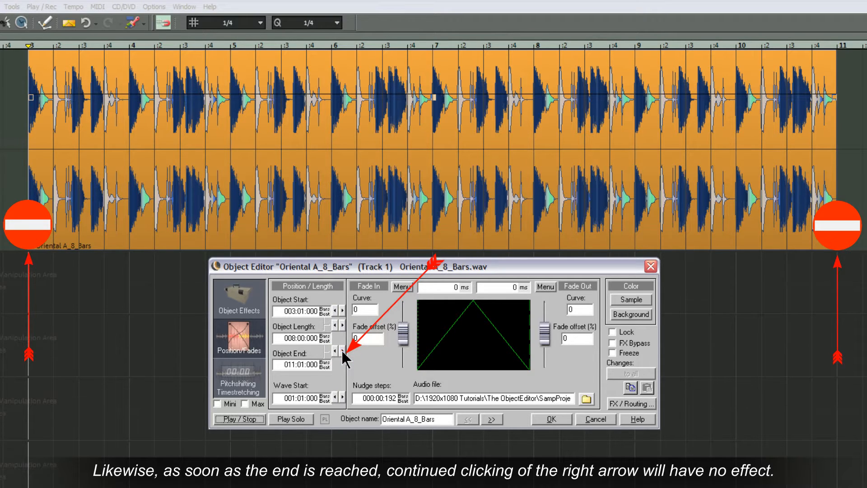
{"action": "mouse_move", "coordinate": [511, 326]}
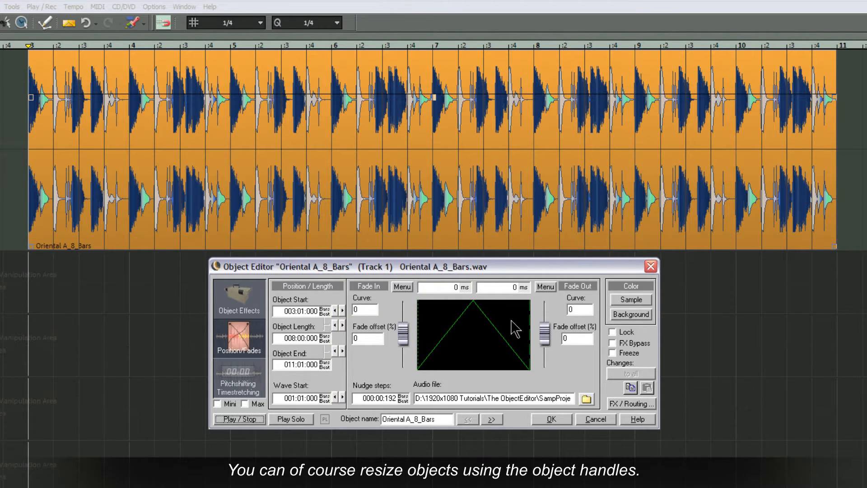